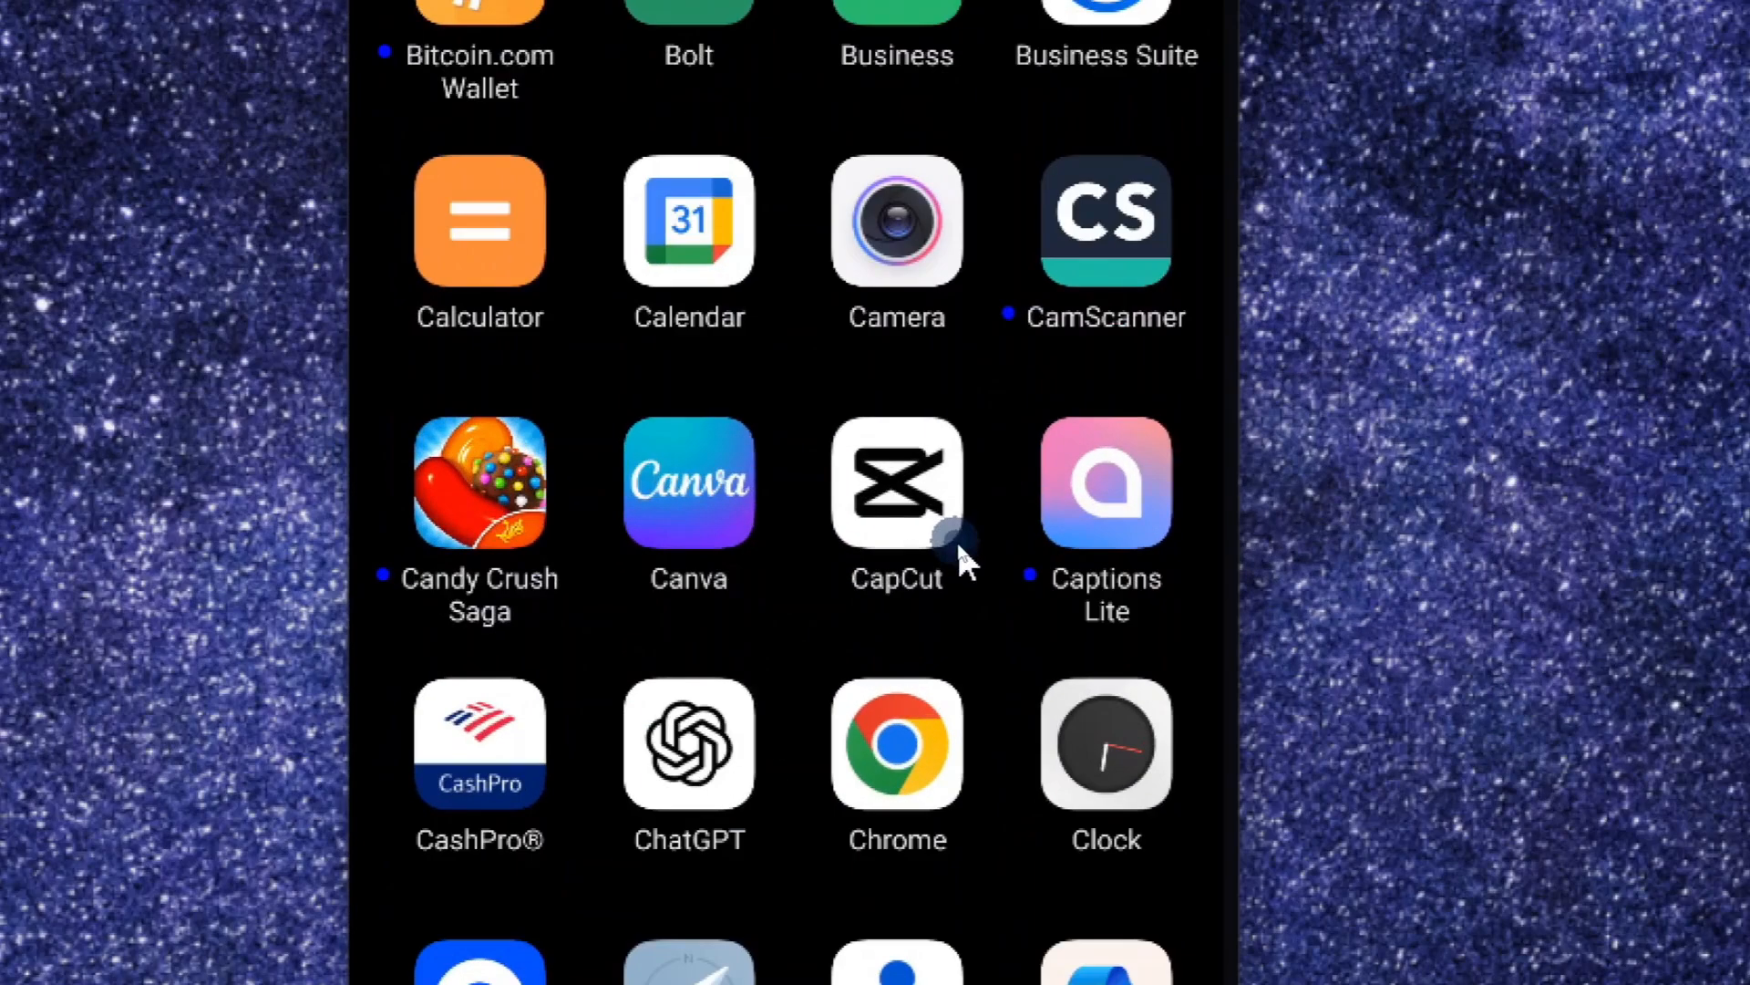
- Launch CapCut from the app drawer
click(896, 482)
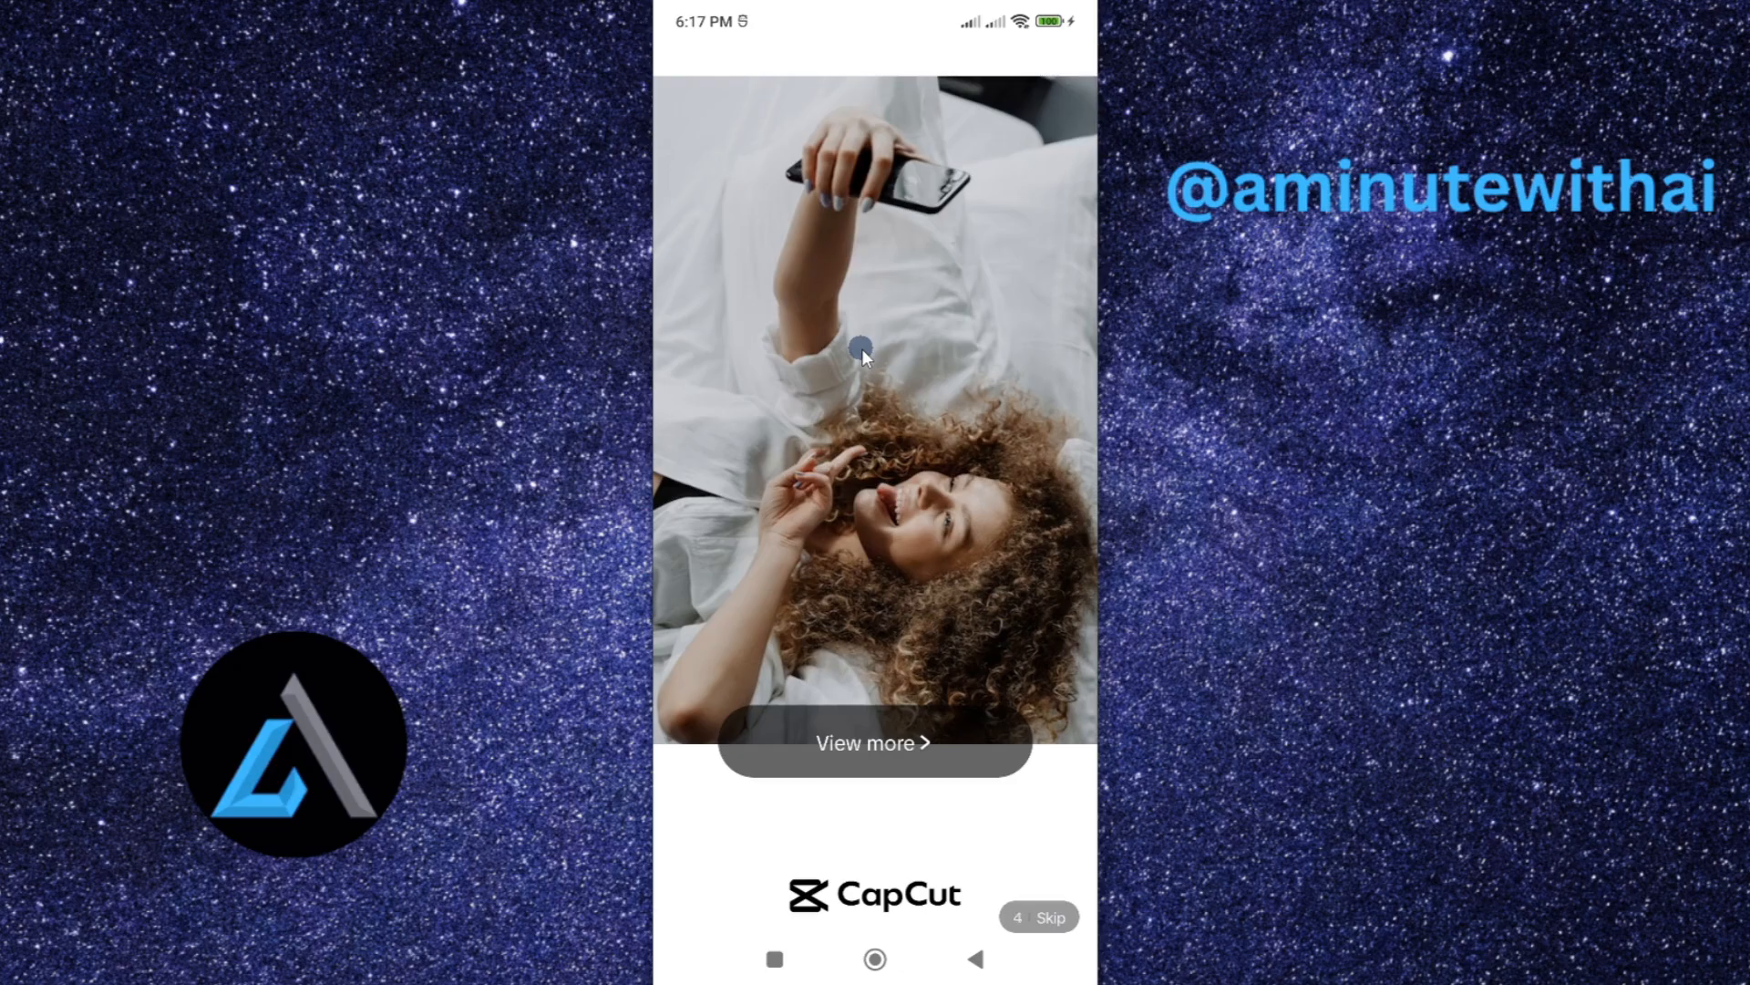
mouse_move(976, 683)
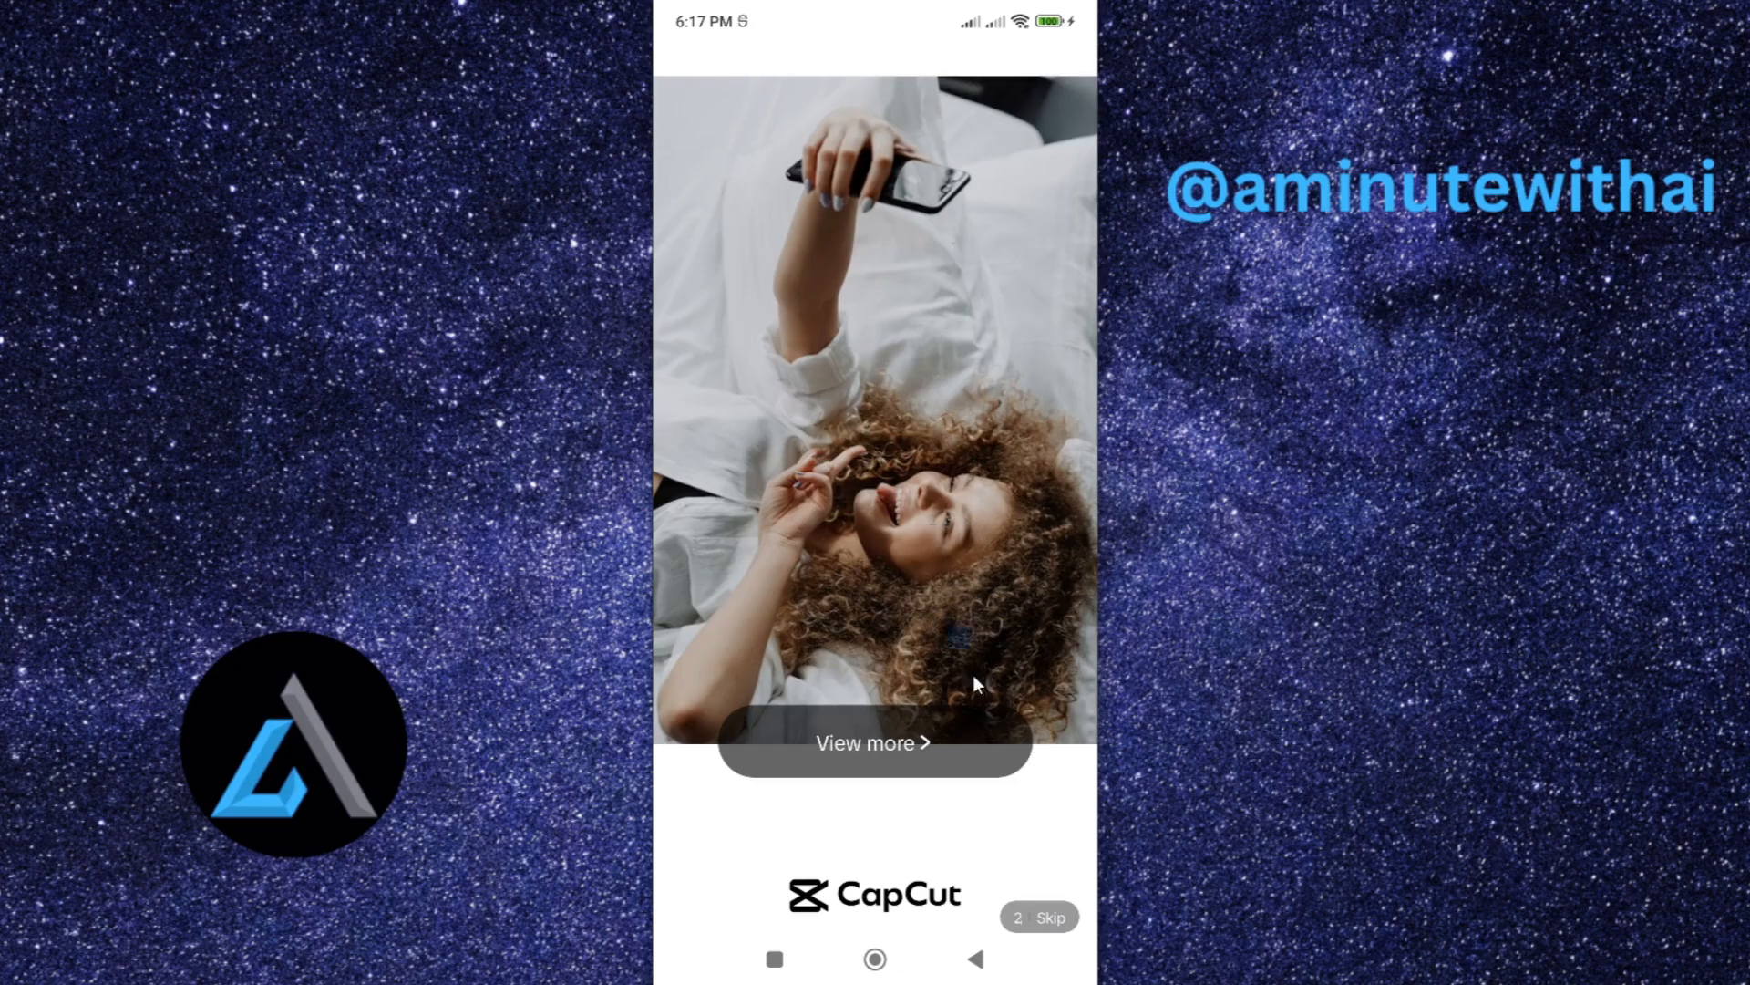
- Skip the CapCut splash promo to reach the home screen with two projects
click(1038, 916)
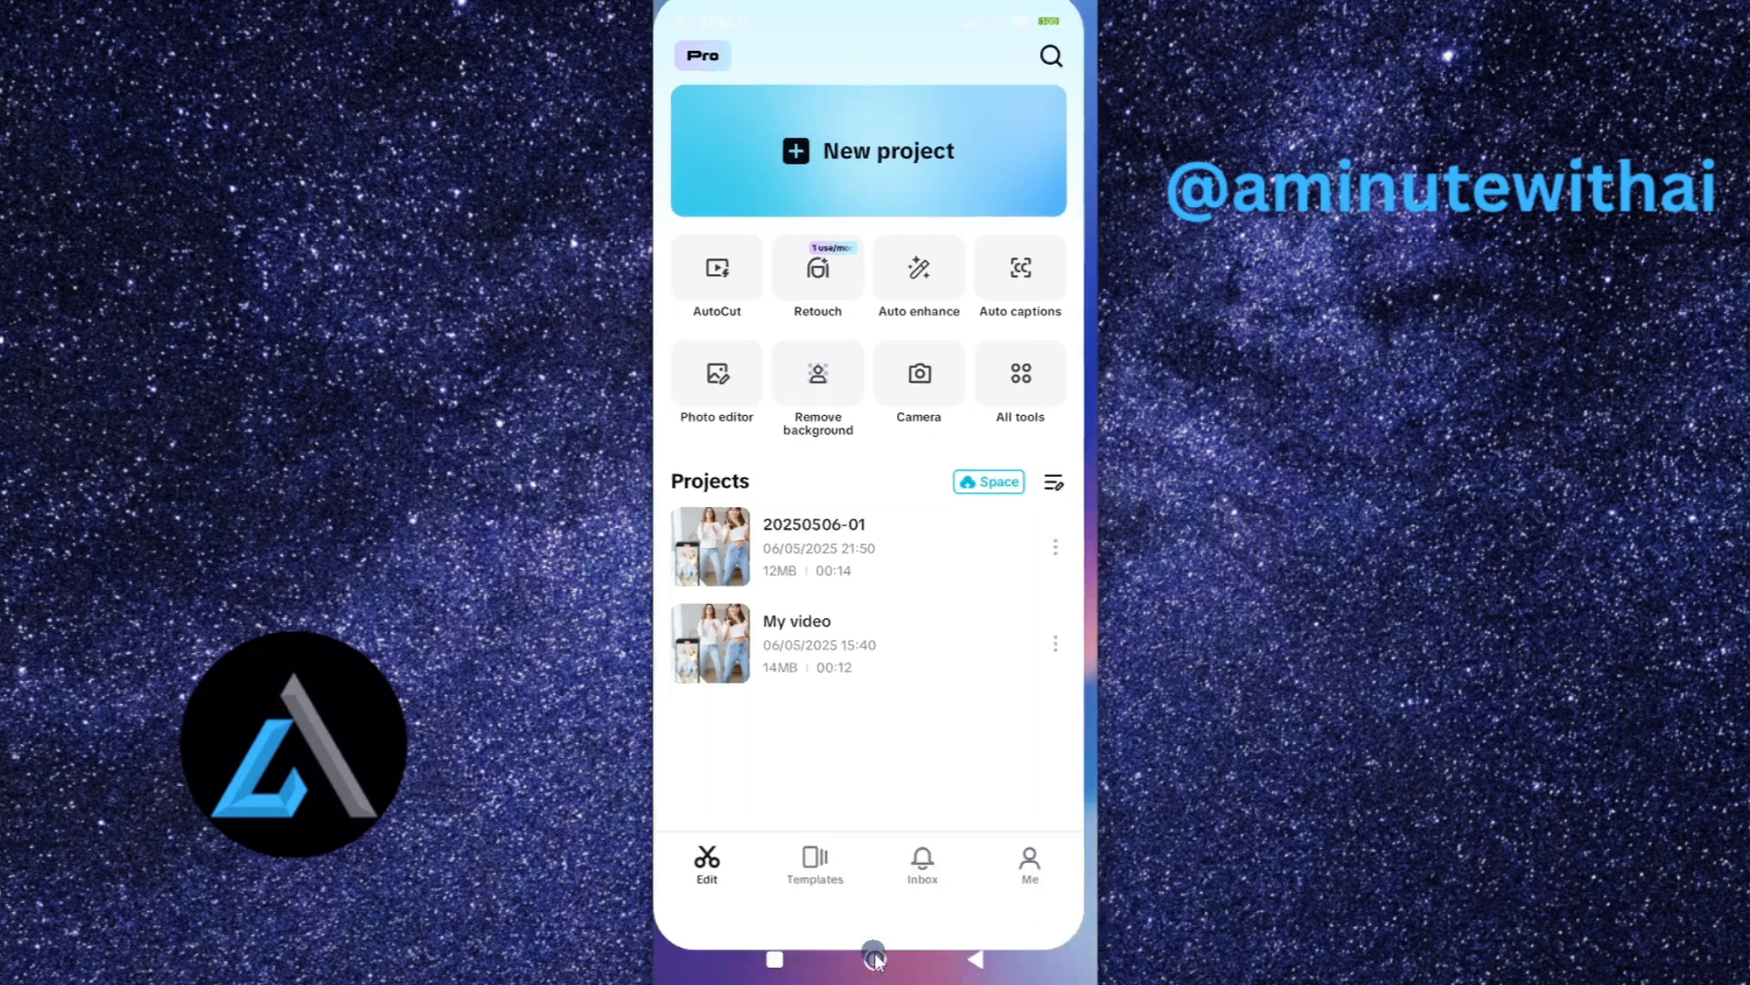
- Go home, open Play Store, and search for the CapCut - Video Editor listing
click(874, 958)
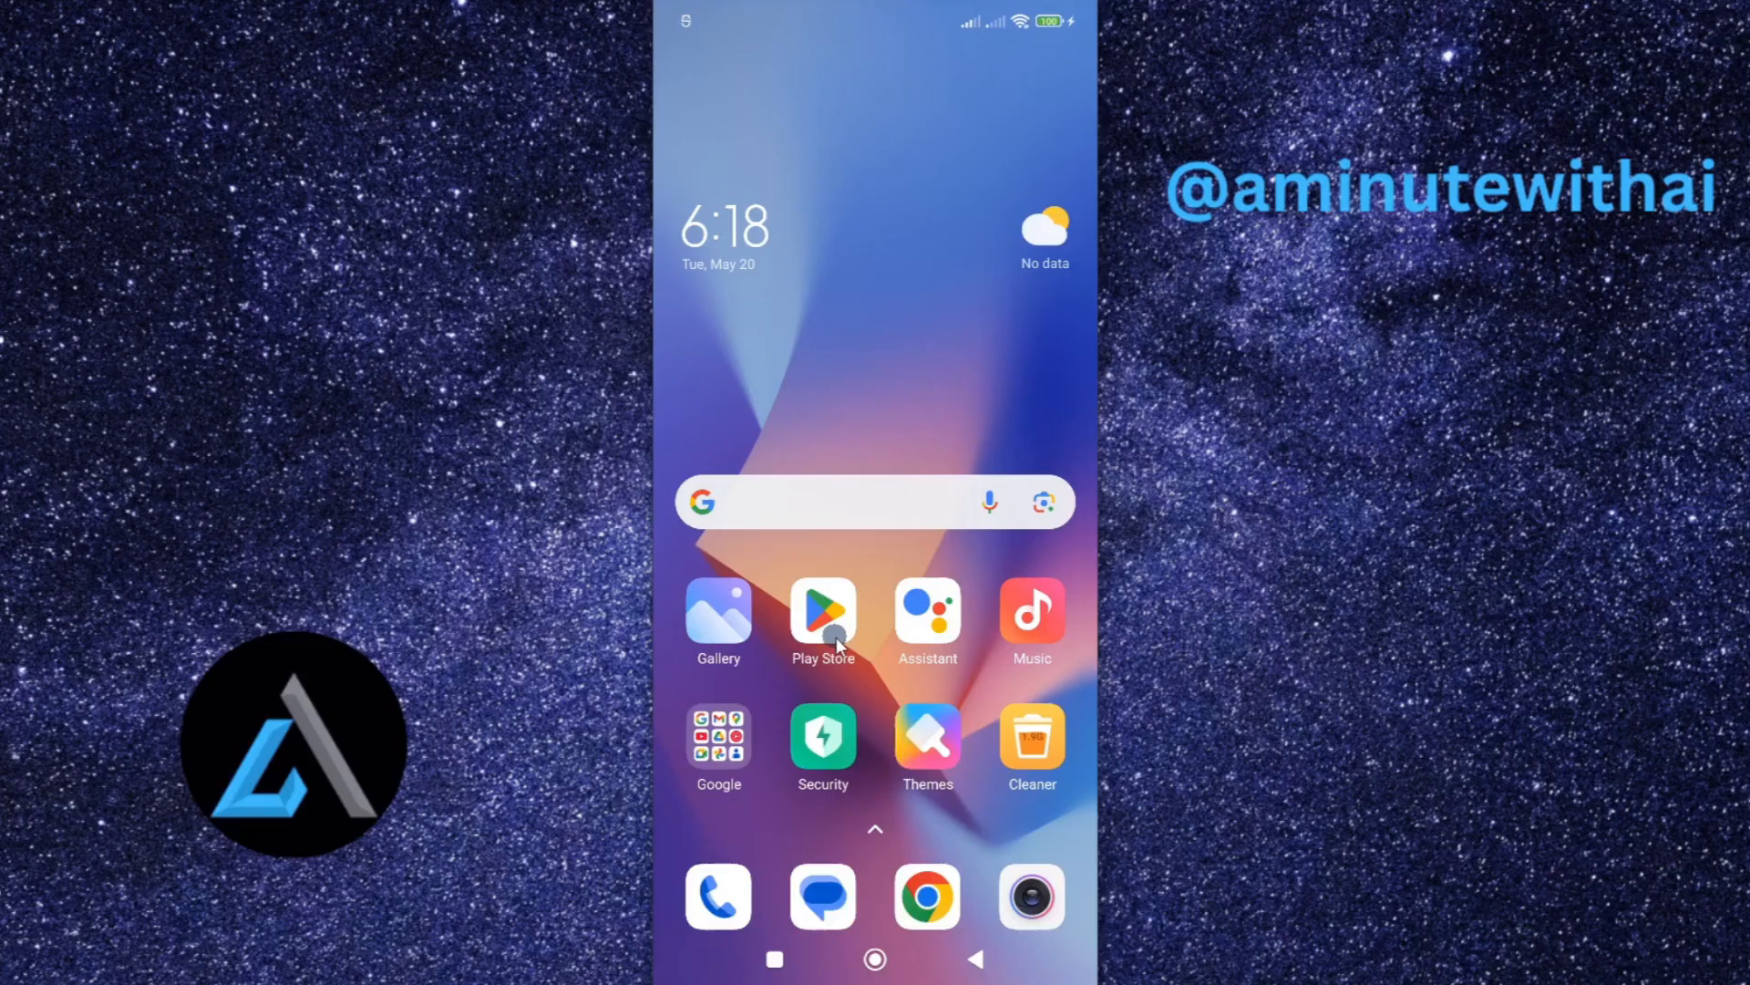
click(823, 612)
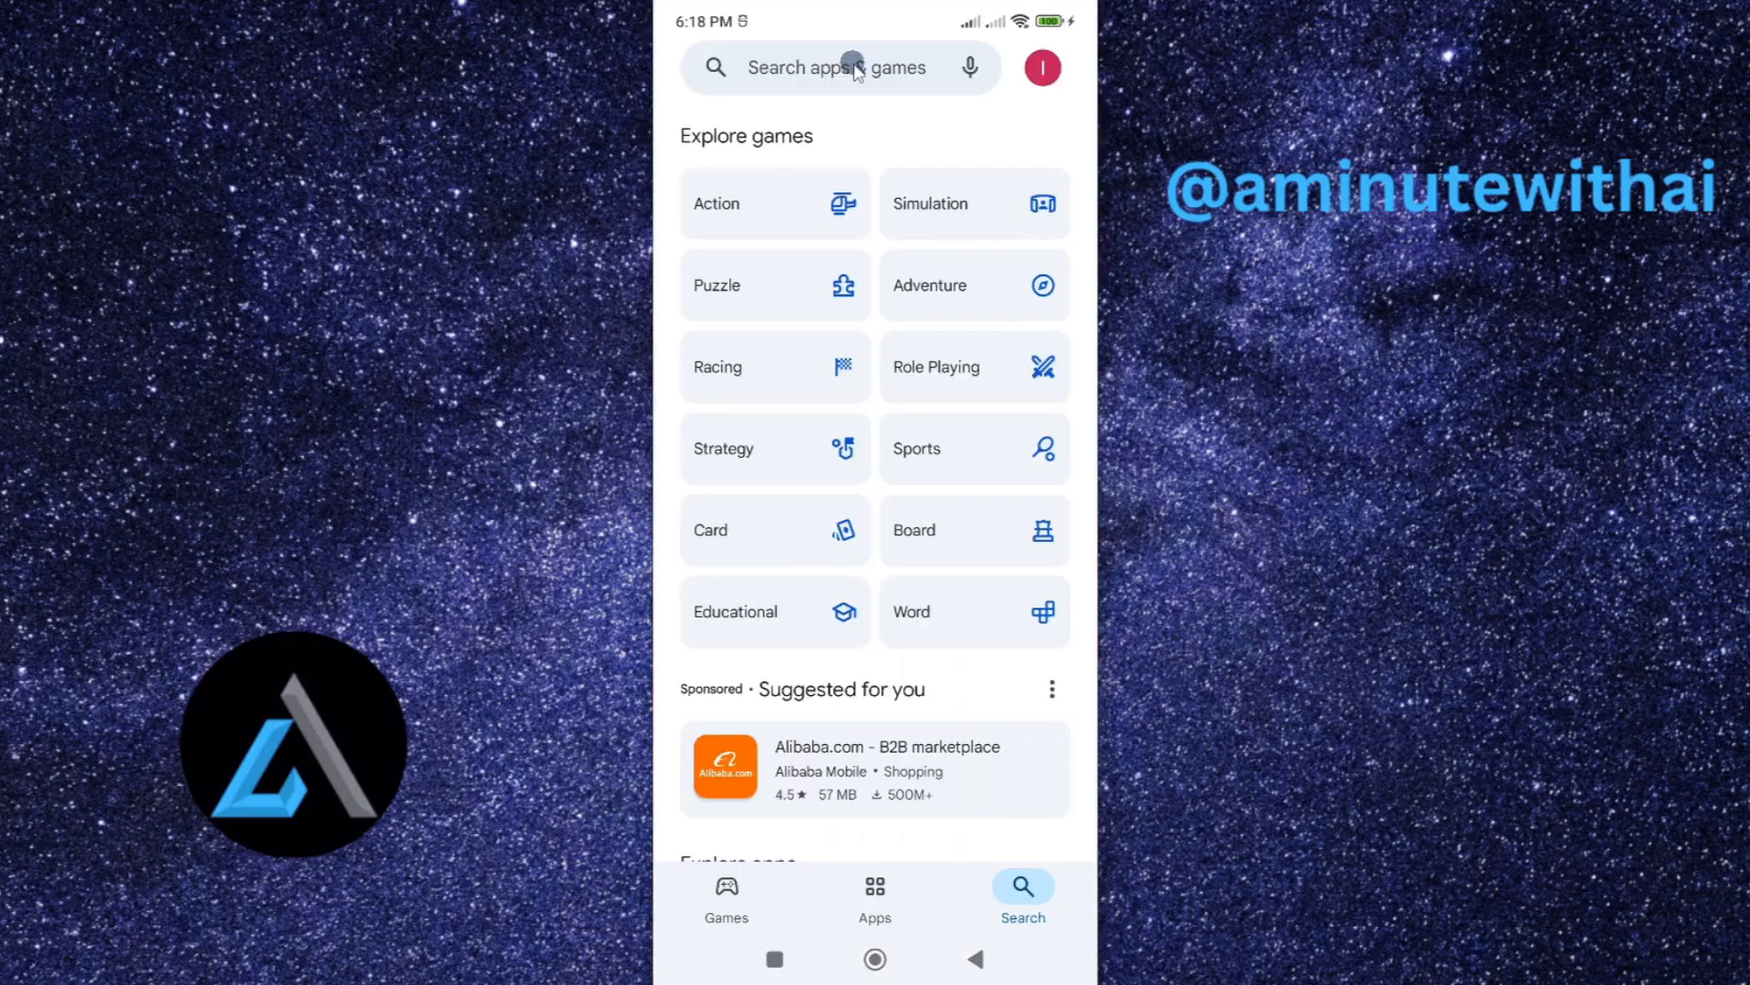
click(837, 67)
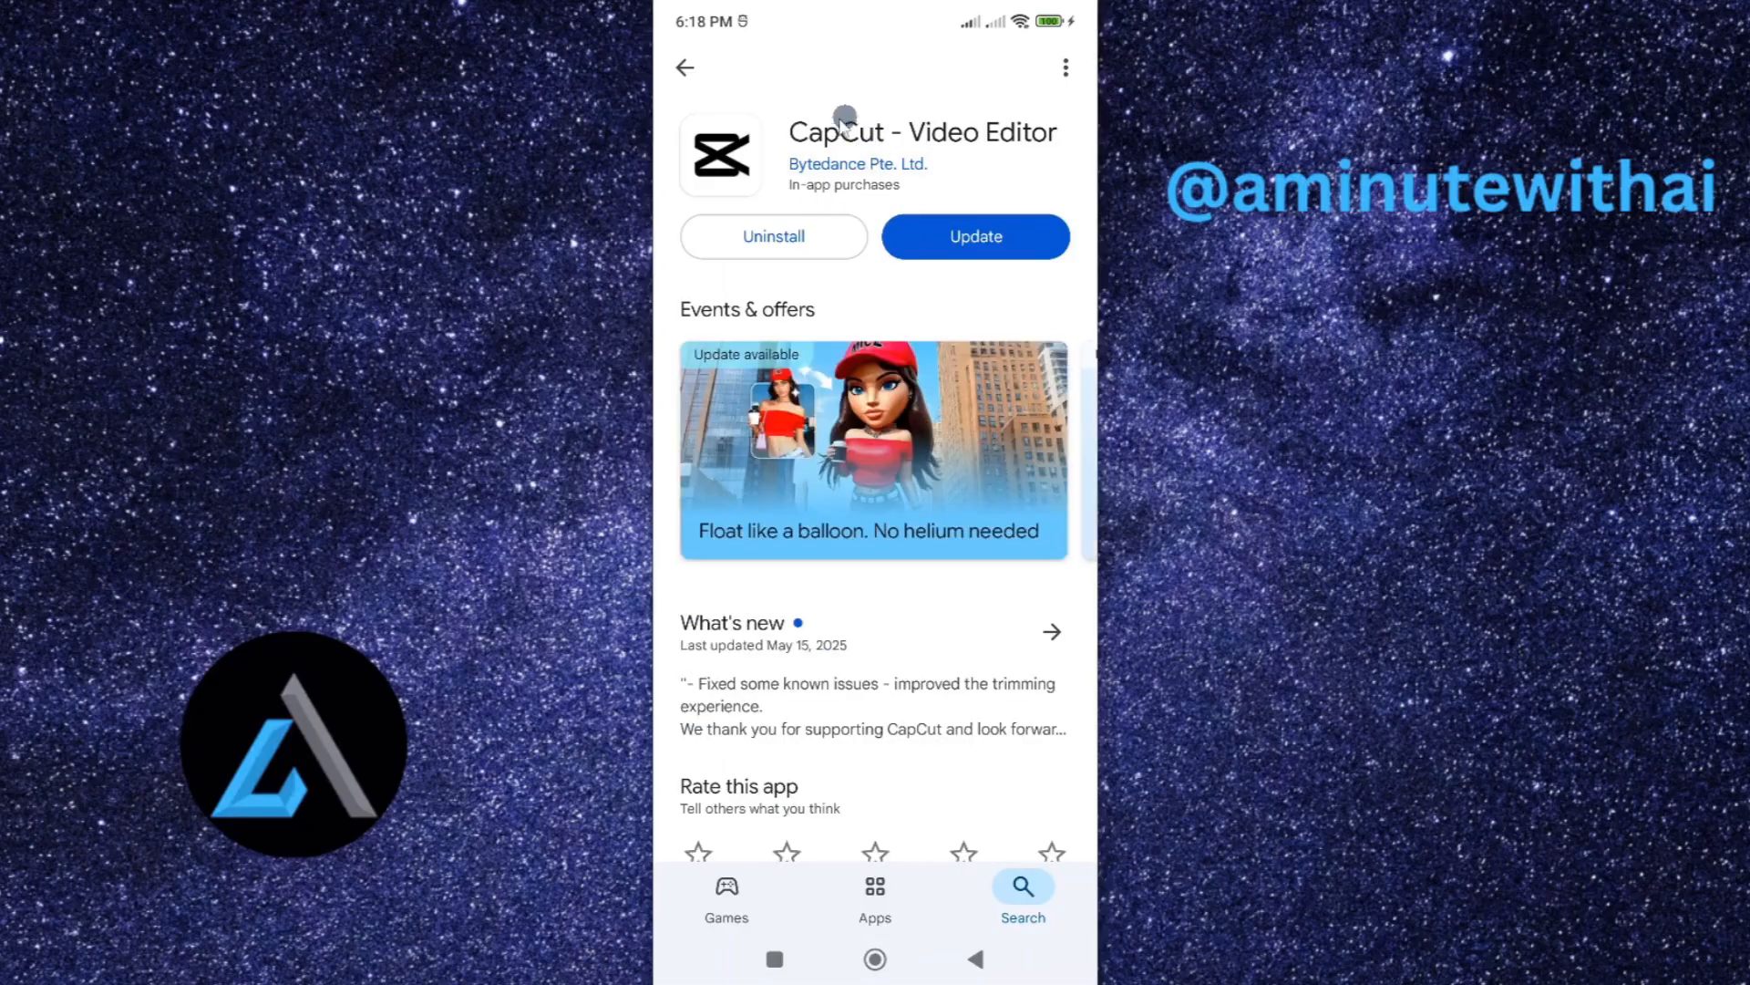
- Update CapCut from its listing, then launch it once Open appears
click(974, 235)
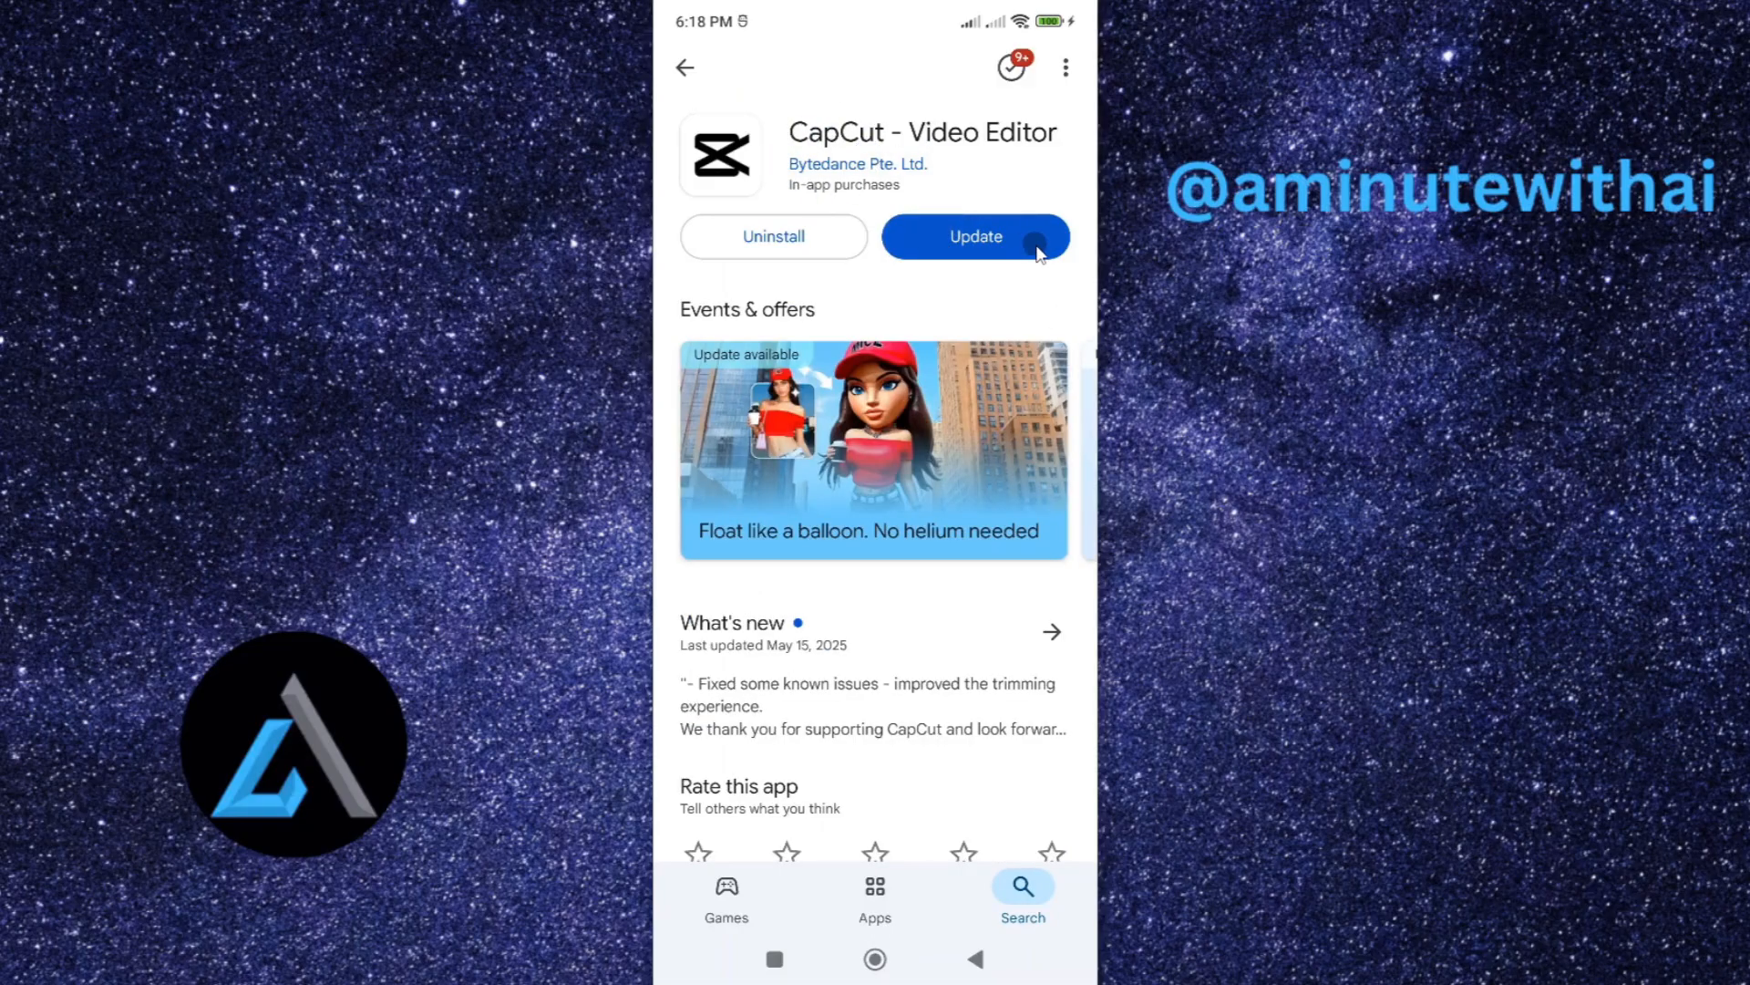
mouse_move(819, 195)
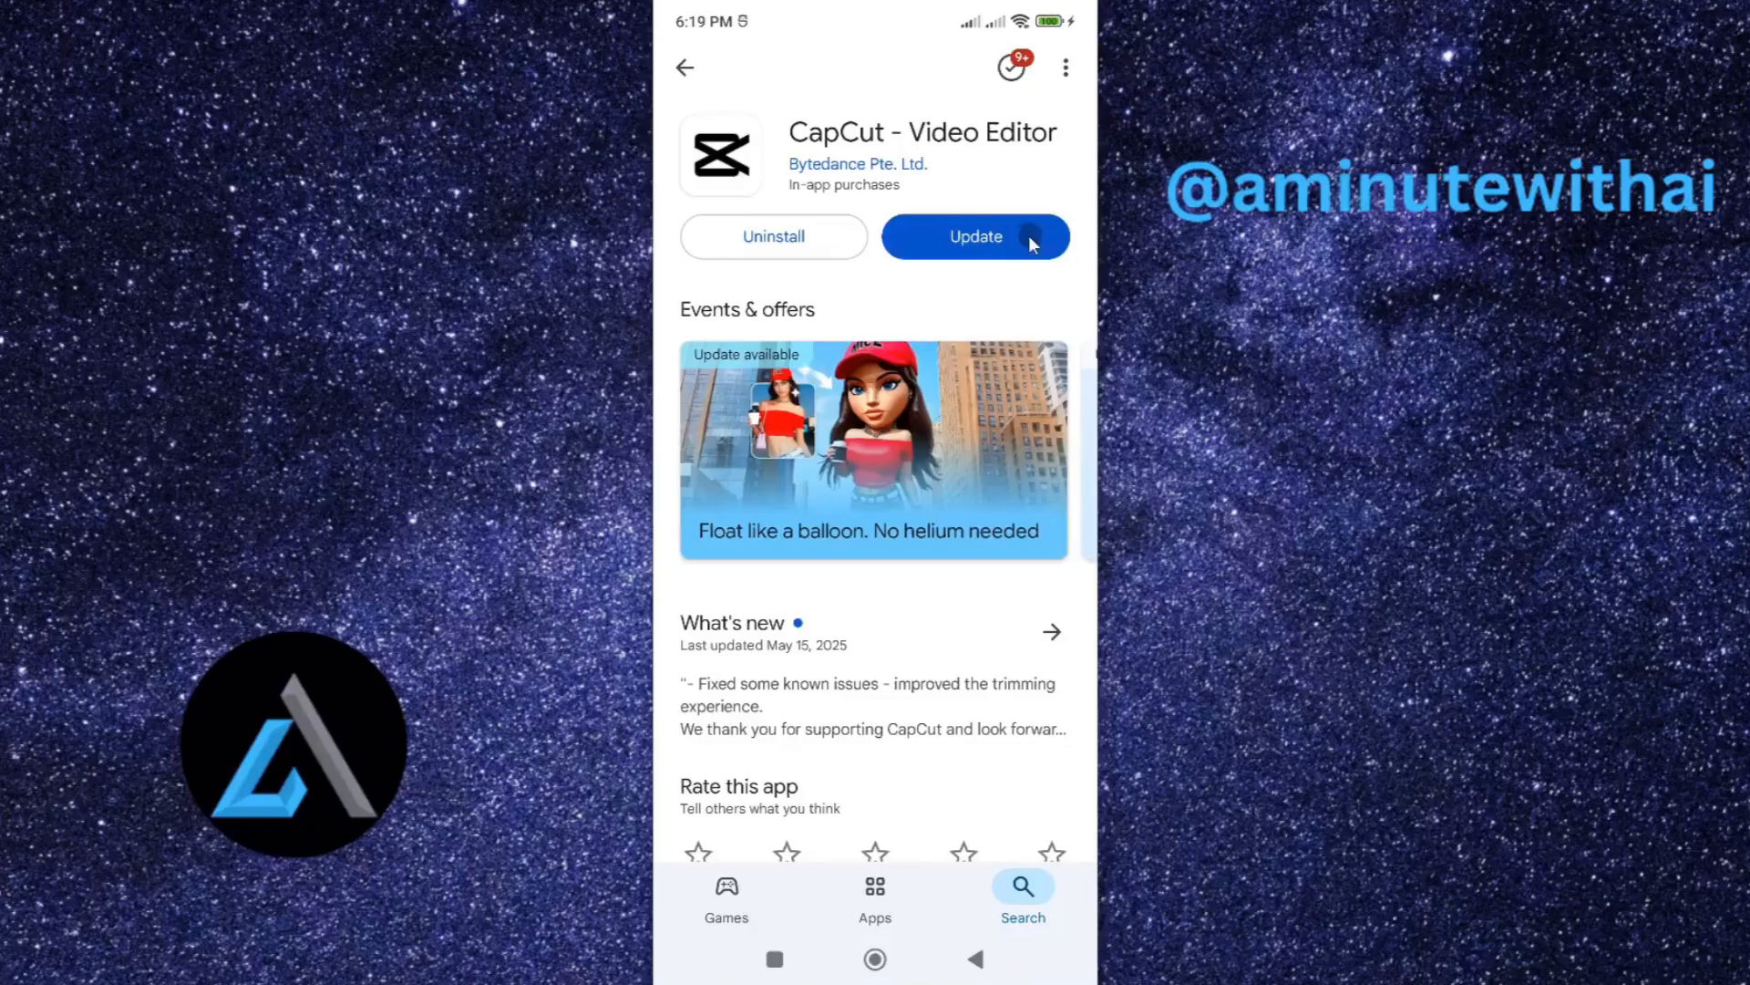
click(974, 235)
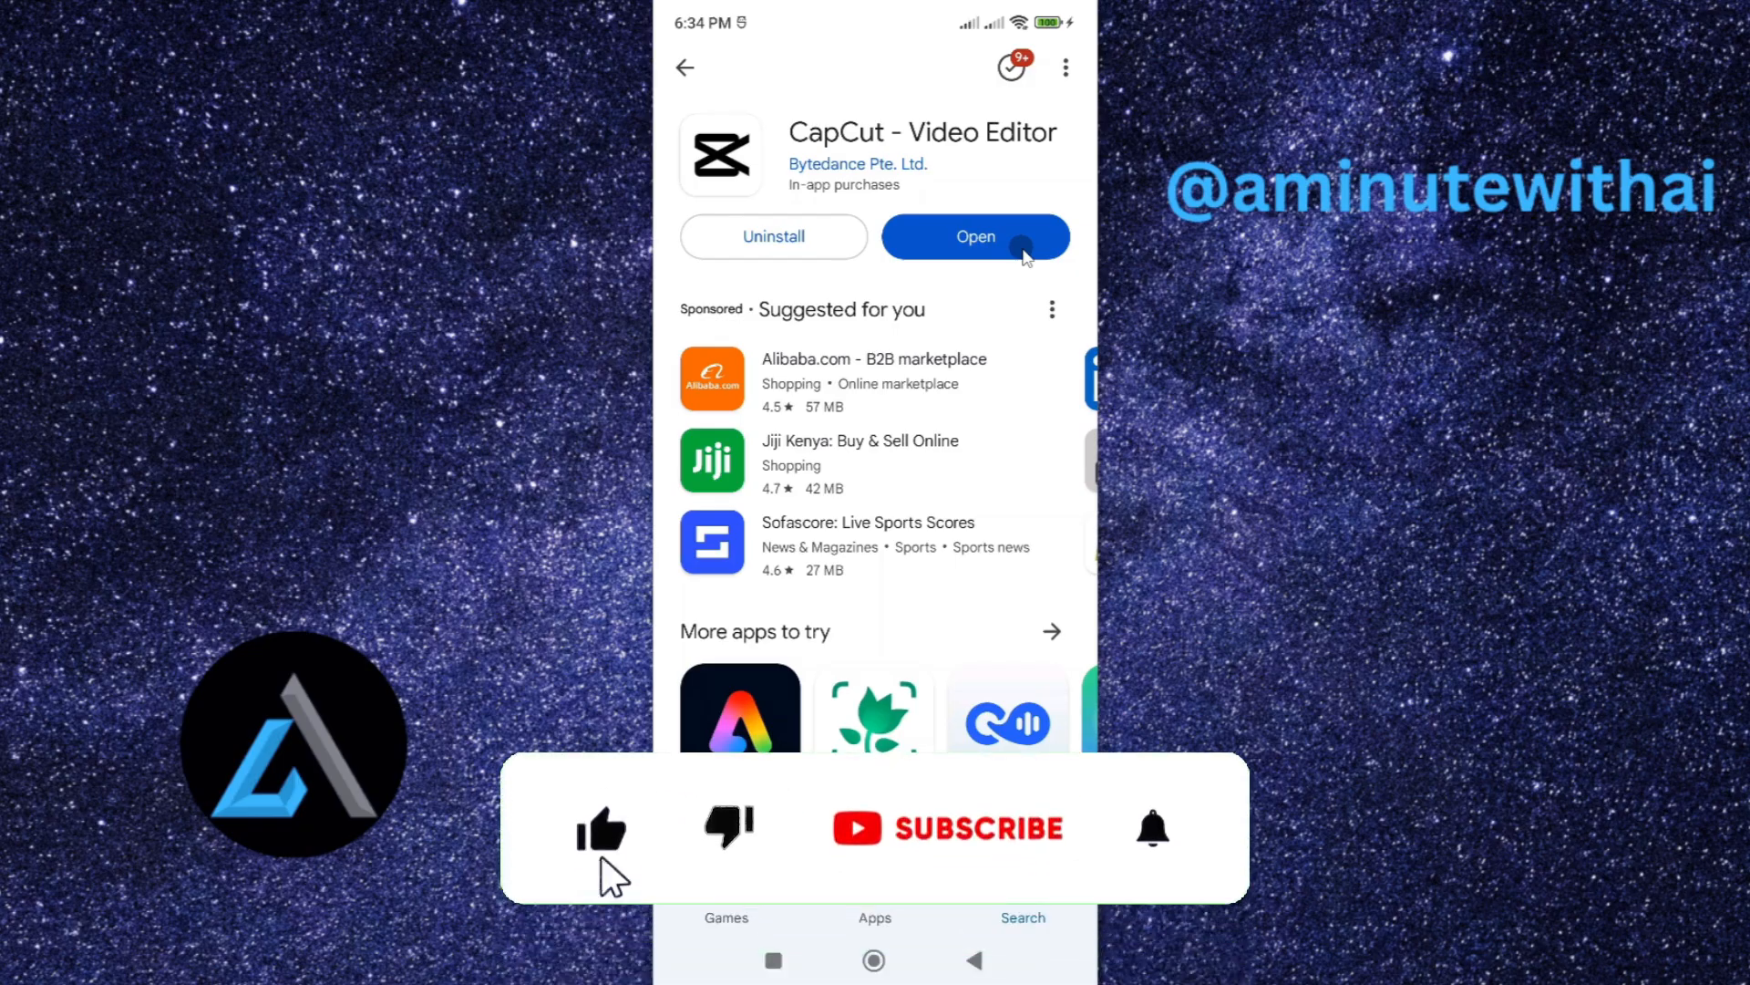
click(948, 827)
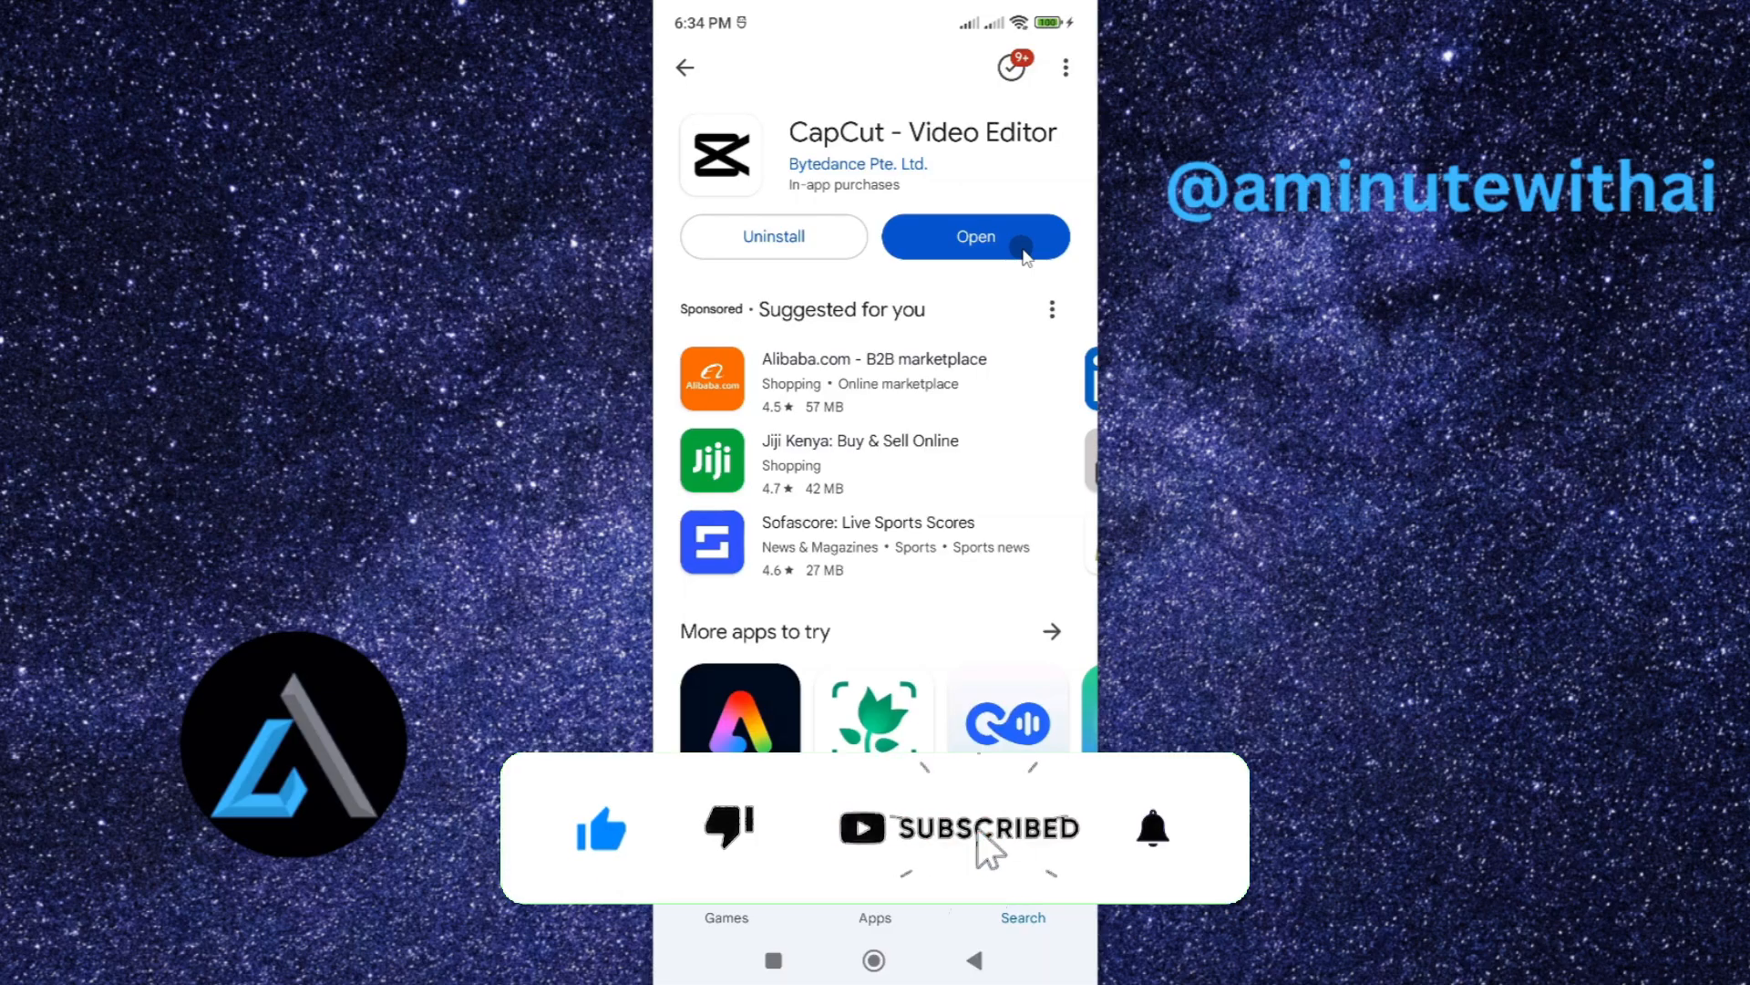
mouse_move(1155, 832)
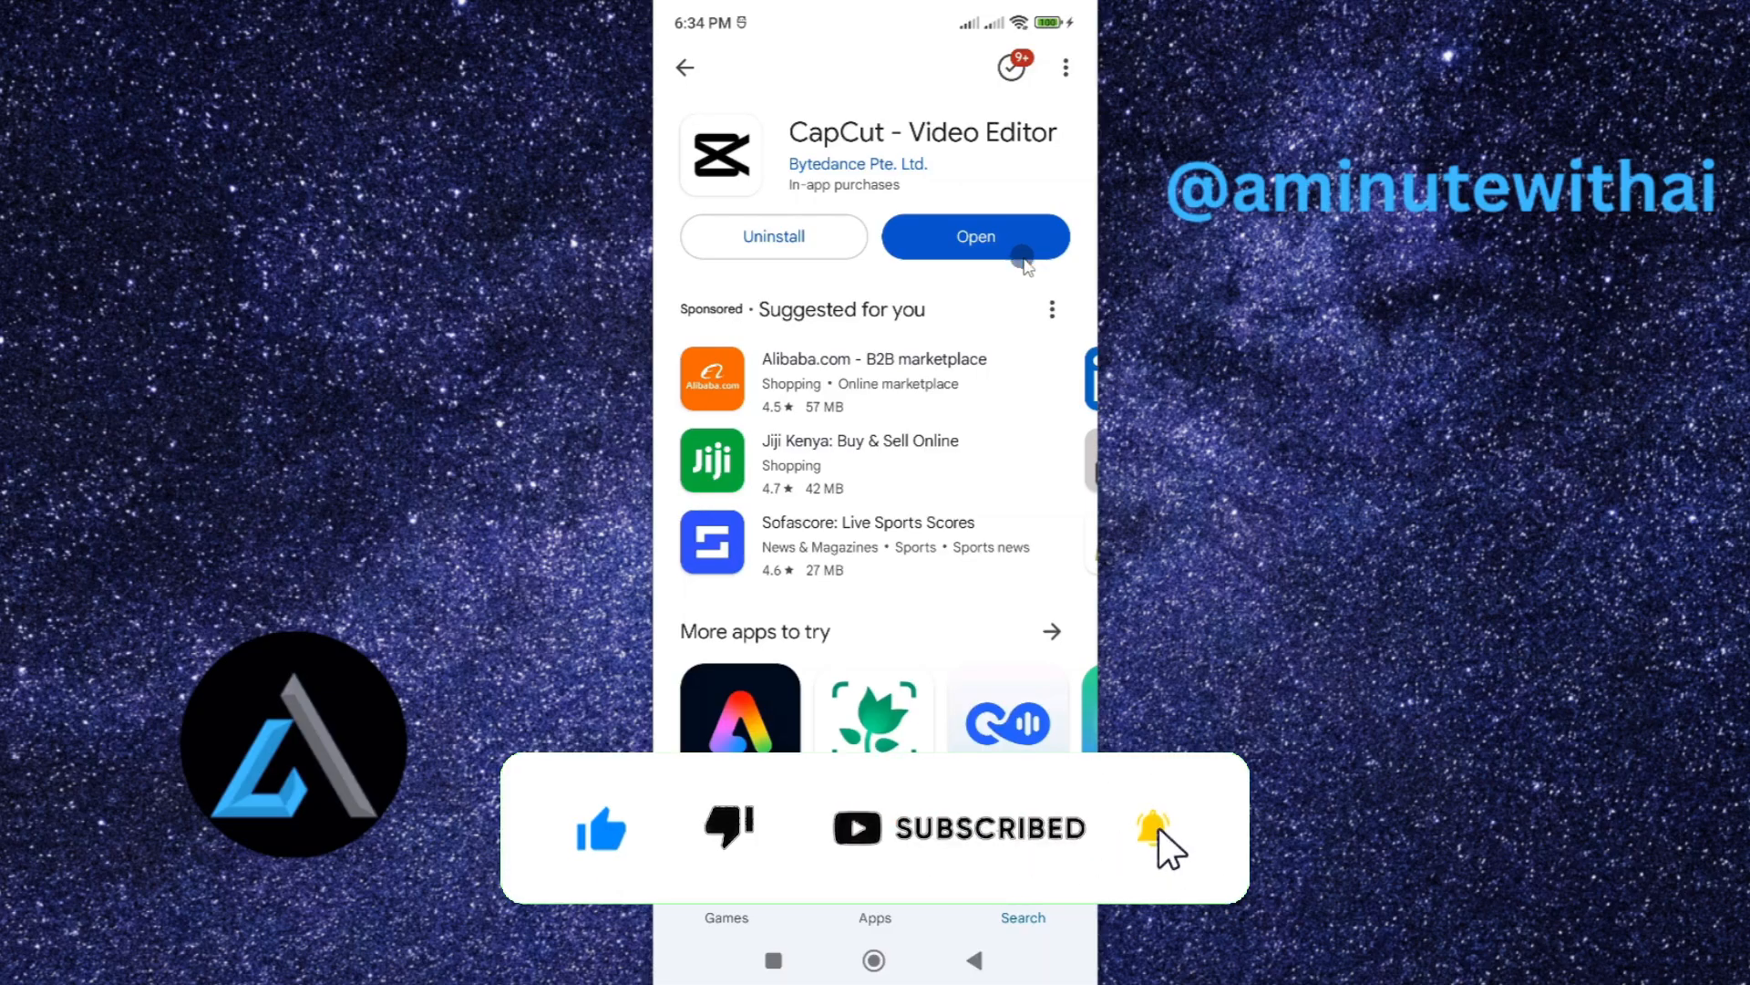
click(973, 237)
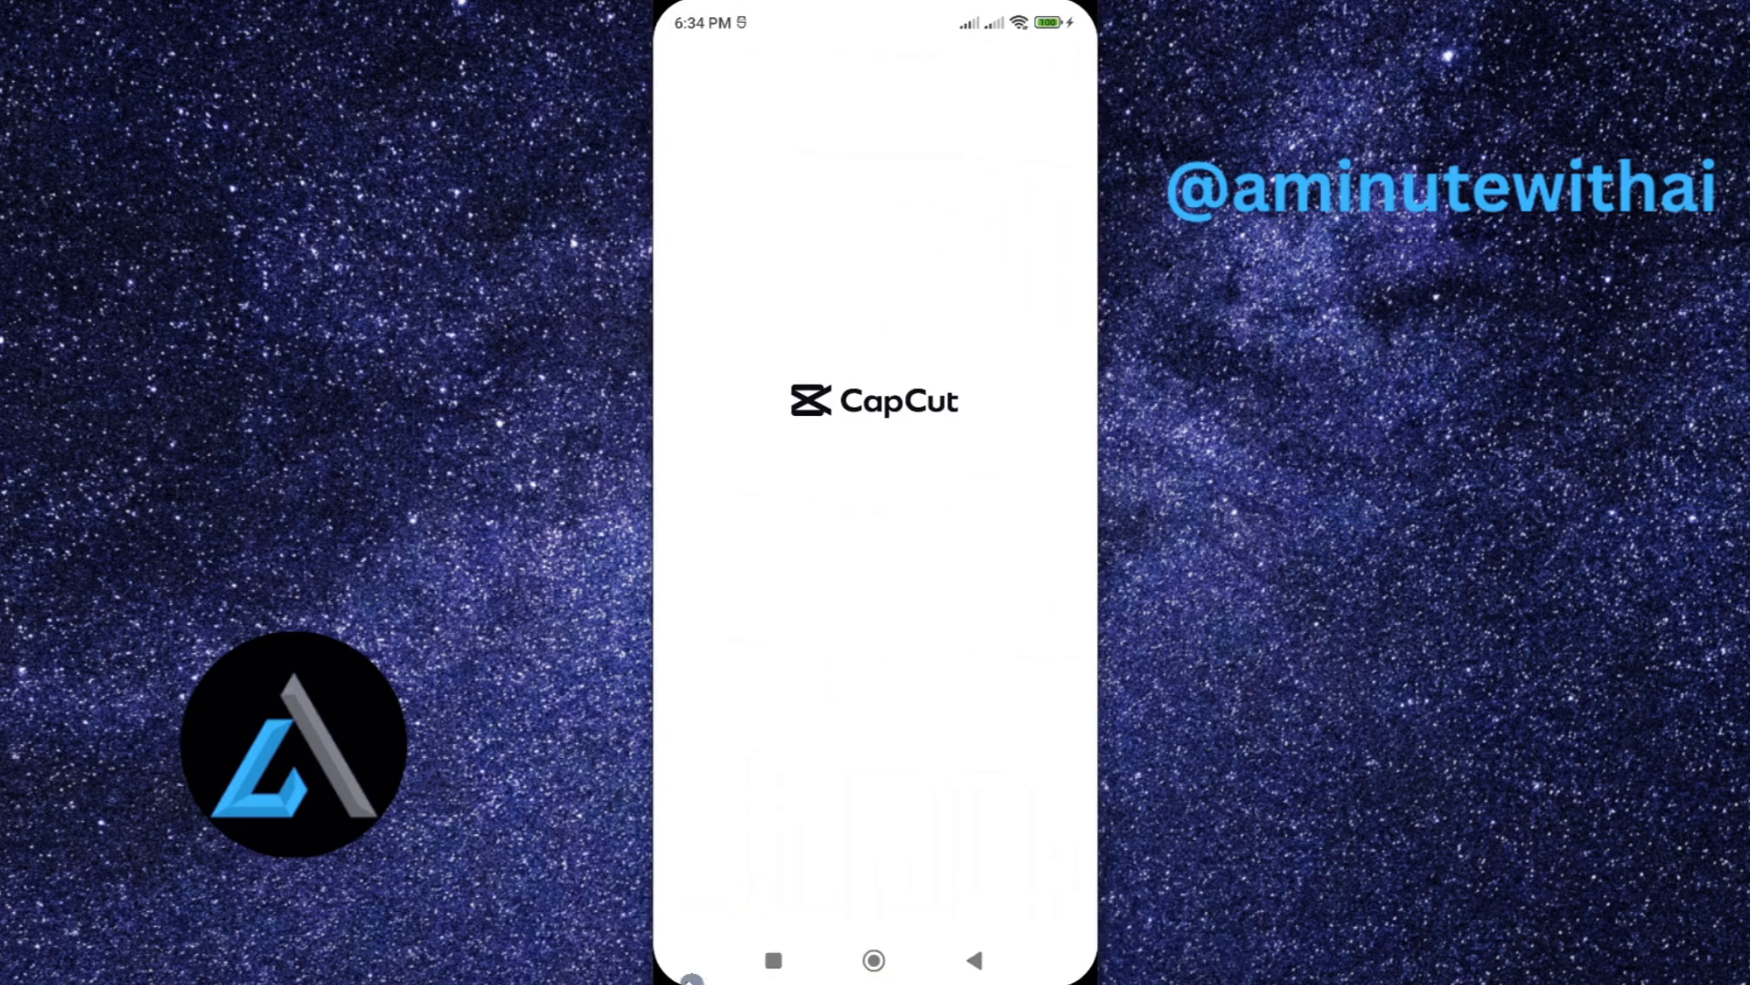